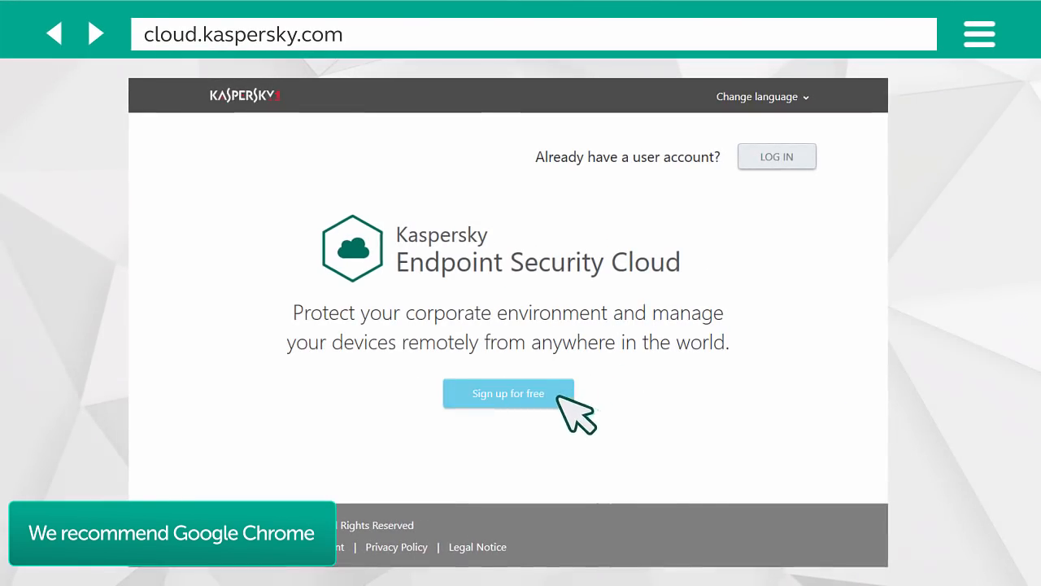
Sign up for a free account with email, password and secret-question answer and submit it.
left_click(507, 392)
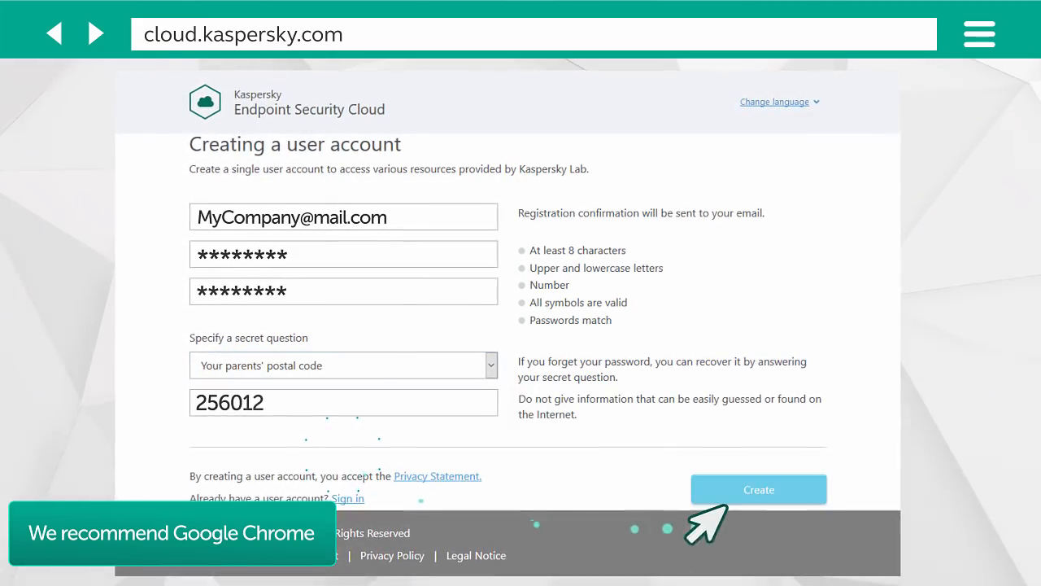
left_click(758, 488)
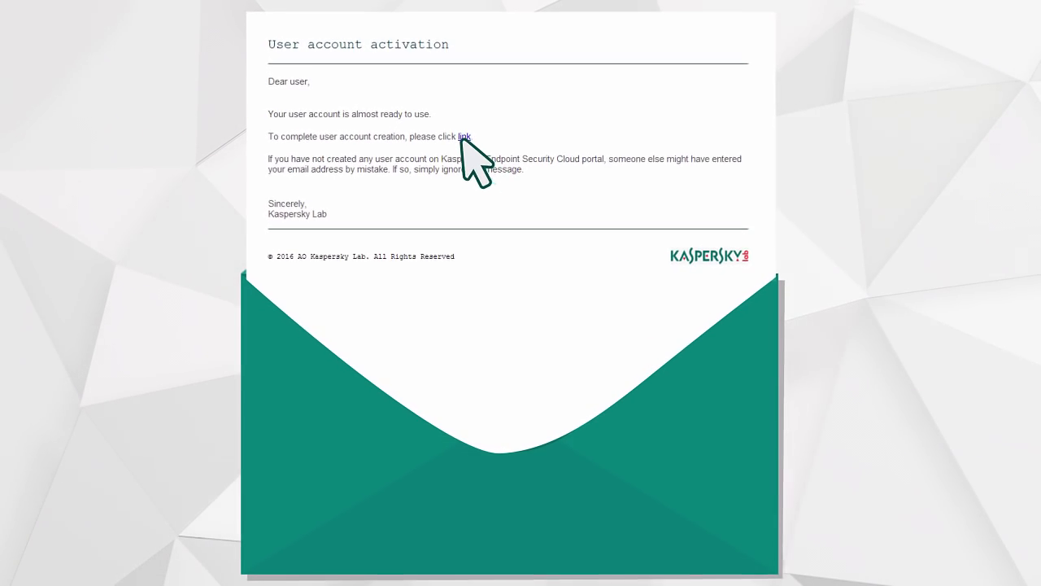
Follow the confirmation email's activation link and continue to the welcome tour.
left_click(465, 136)
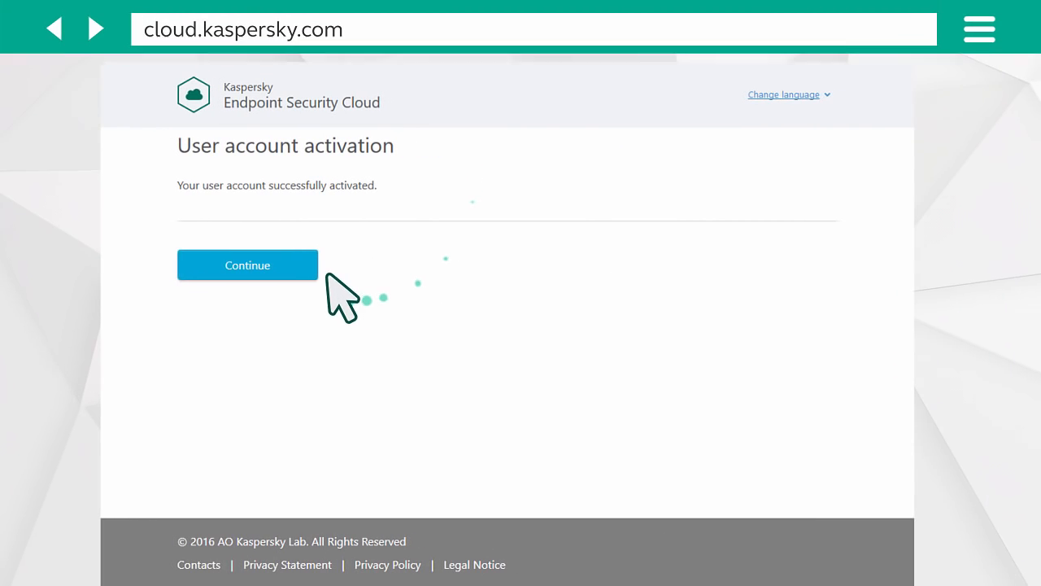
left_click(247, 266)
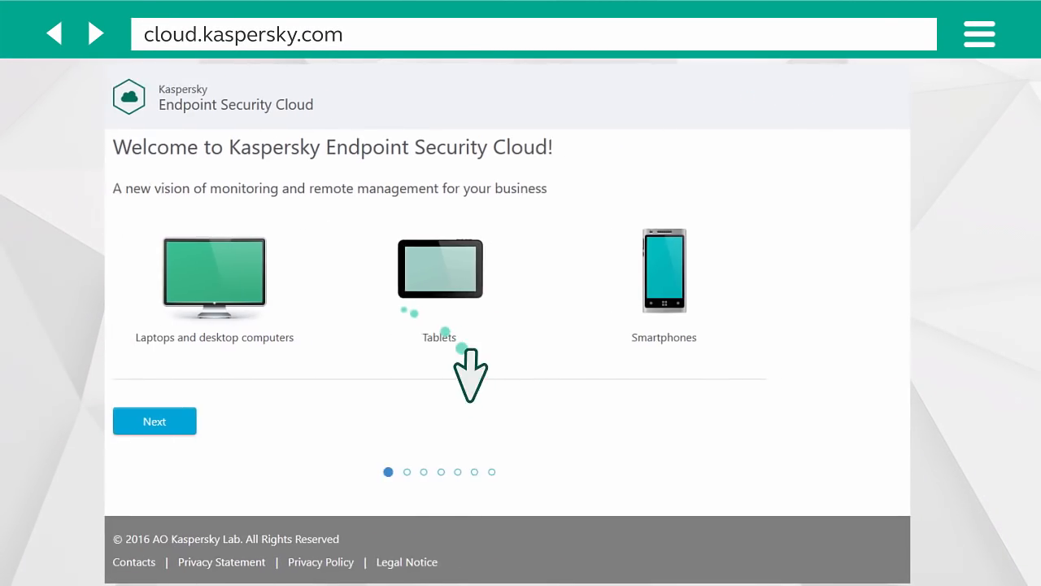
Accept the Terms of Use and set country United Kingdom, name My Company, up to 100 devices.
left_click(152, 419)
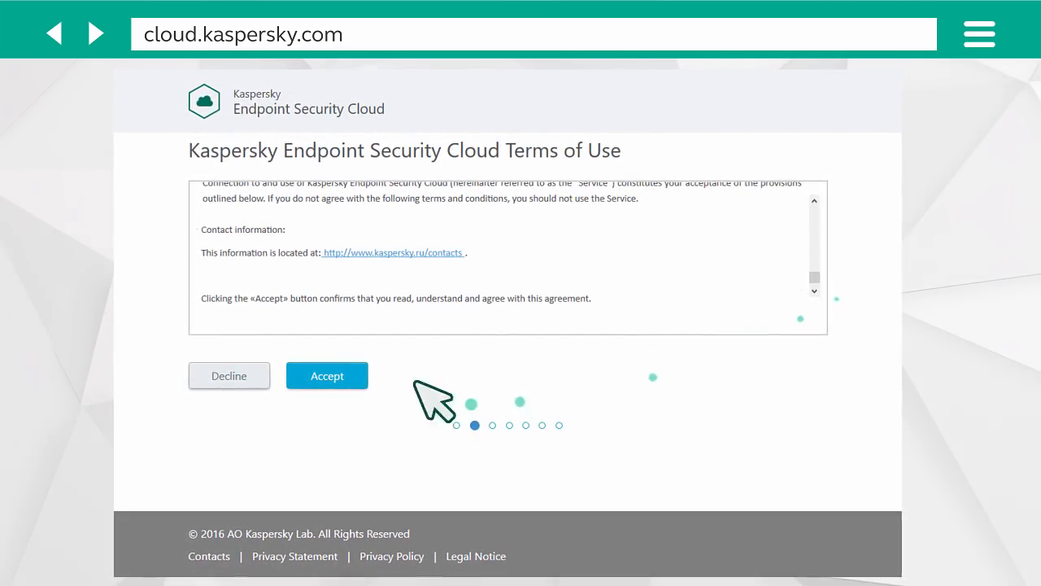
left_click(327, 374)
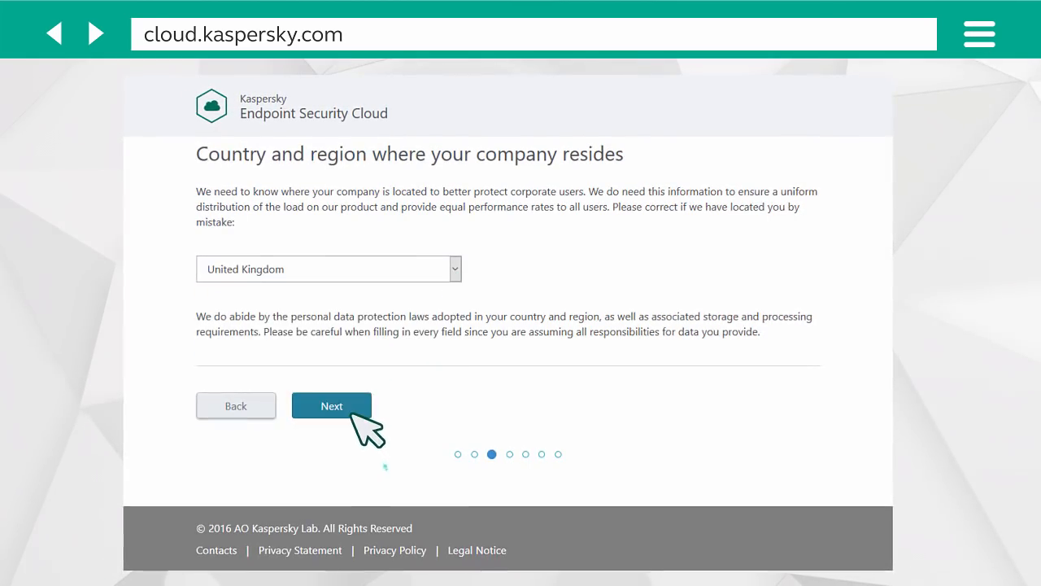
left_click(332, 405)
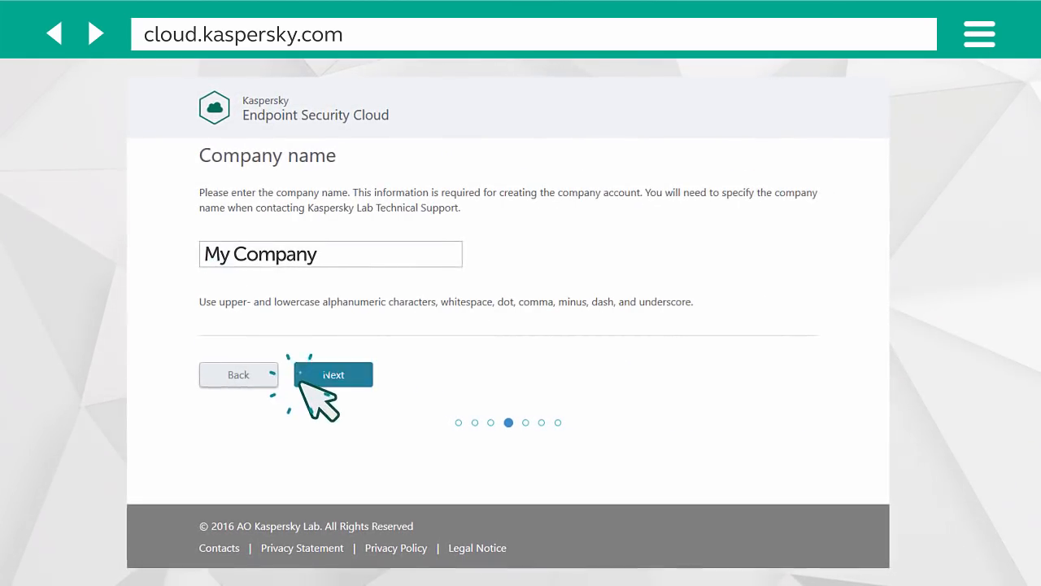
left_click(332, 374)
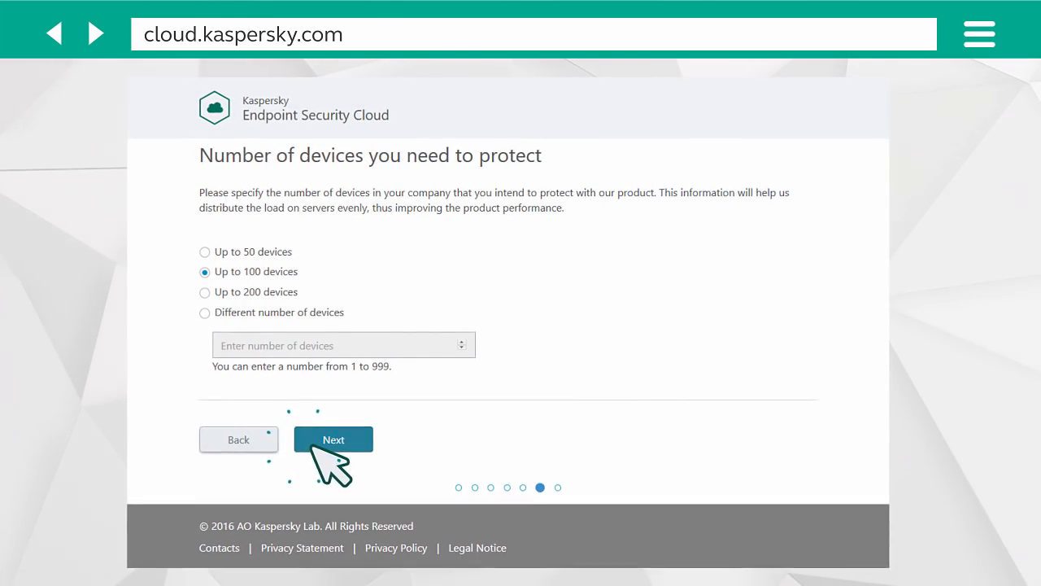
left_click(332, 439)
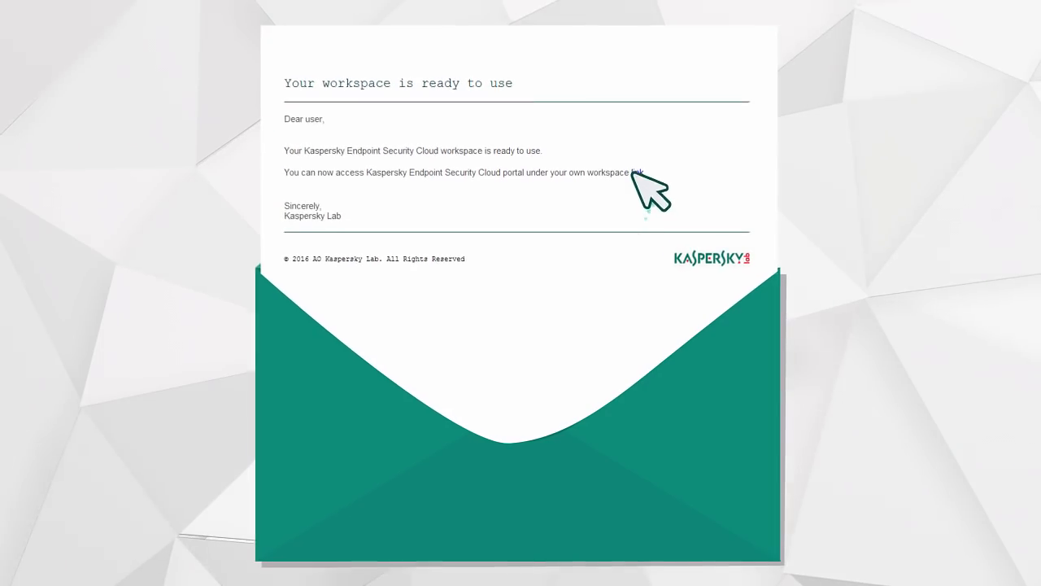
Enter the ready workspace from the email and accept the Windows license agreement.
left_click(639, 173)
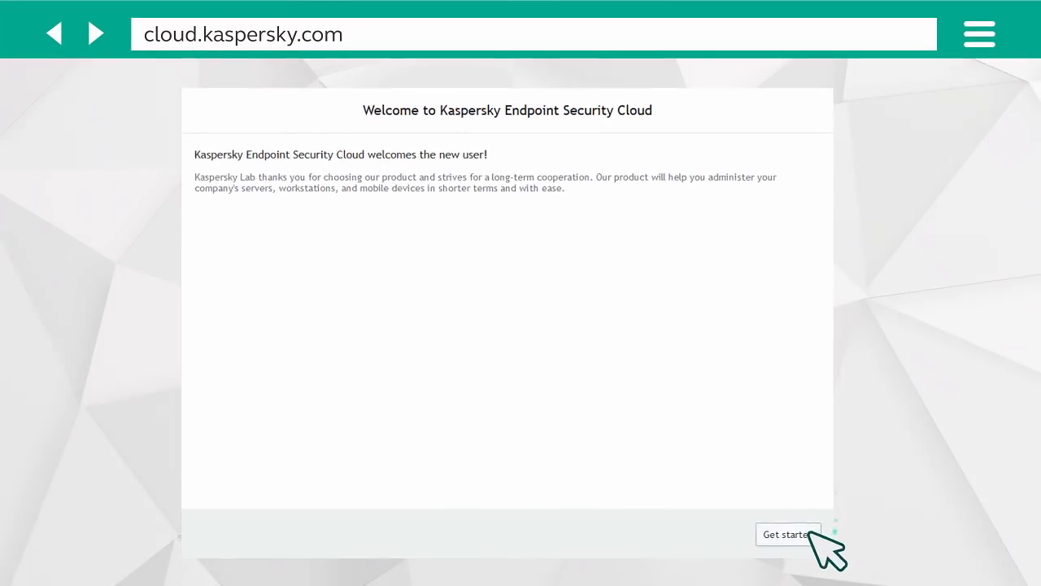
left_click(787, 534)
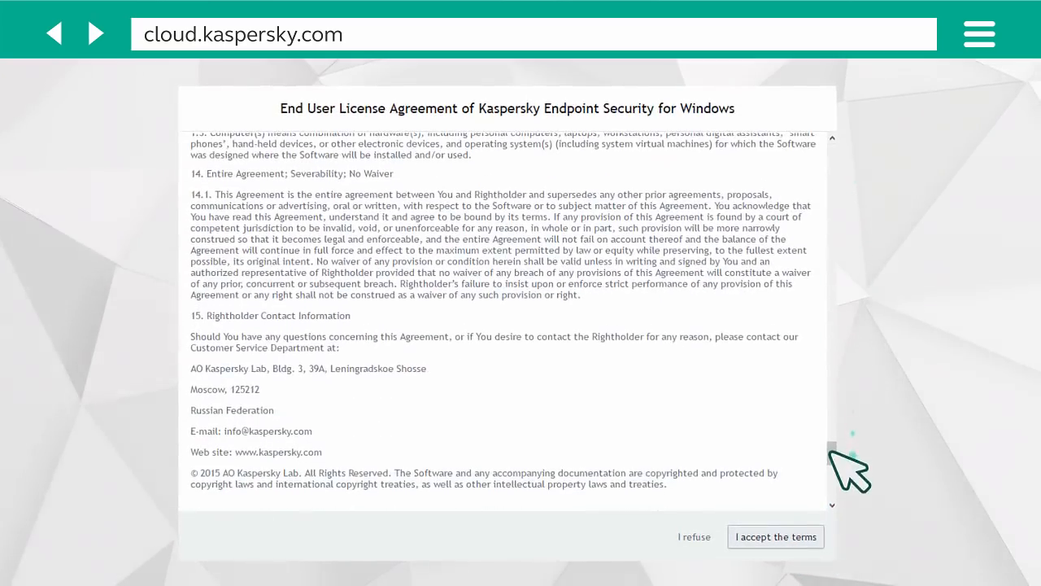
left_click(774, 537)
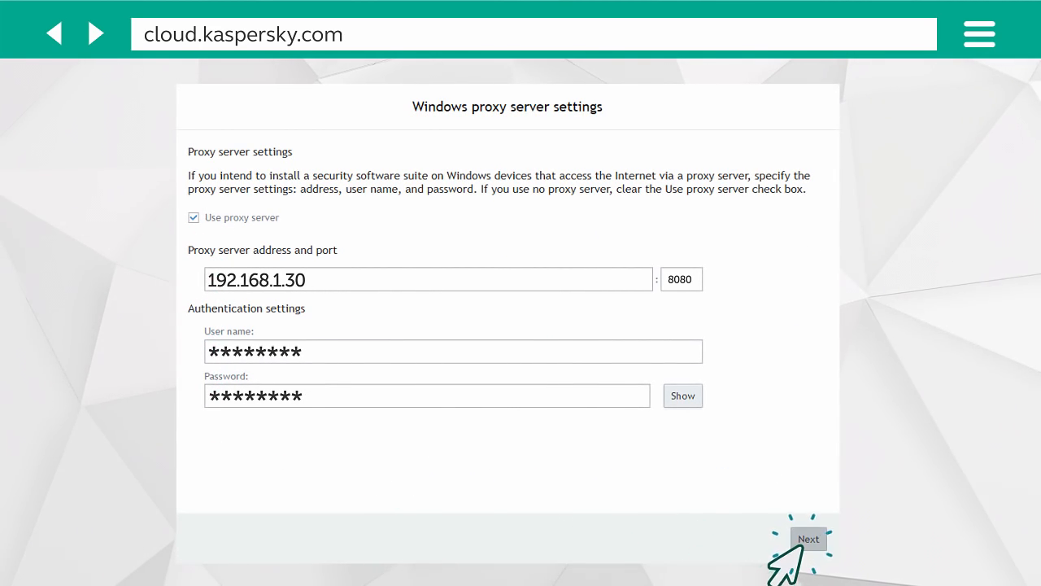
Confirm proxy 192.168.1.30:8080 and accept the KSN terms to reach the My Company console.
left_click(806, 537)
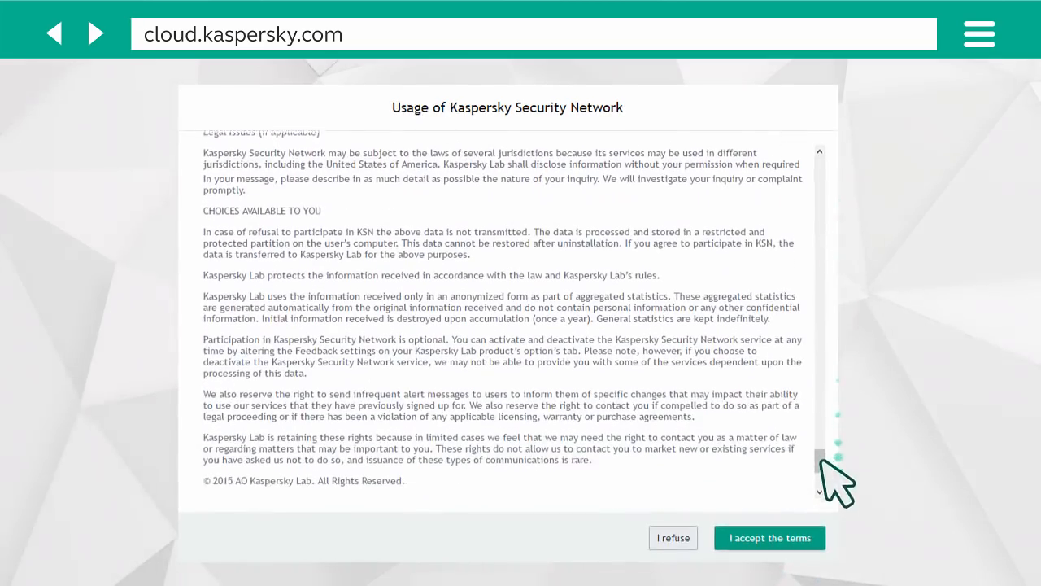
scroll("down", 3)
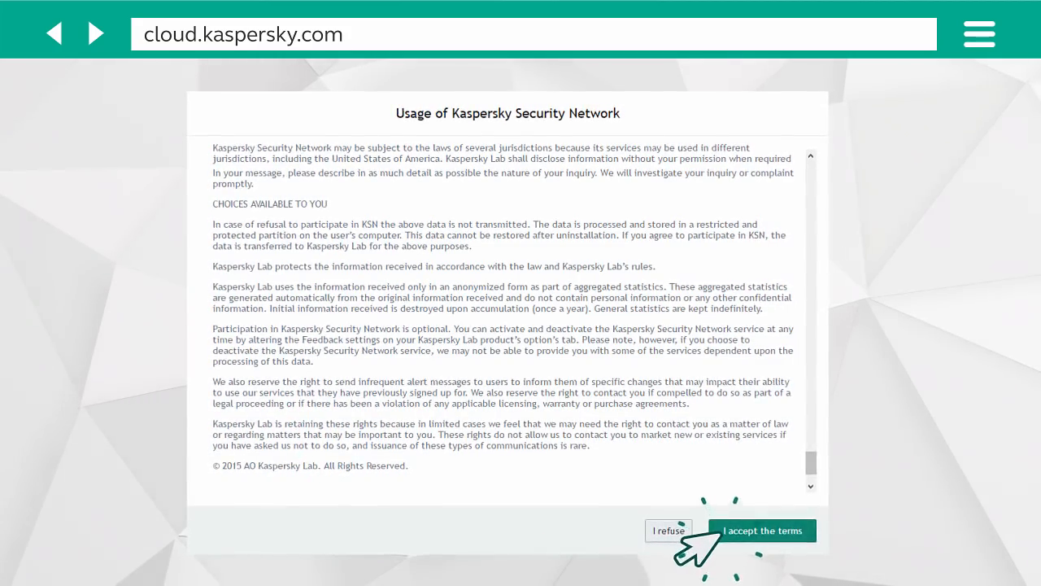
left_click(761, 531)
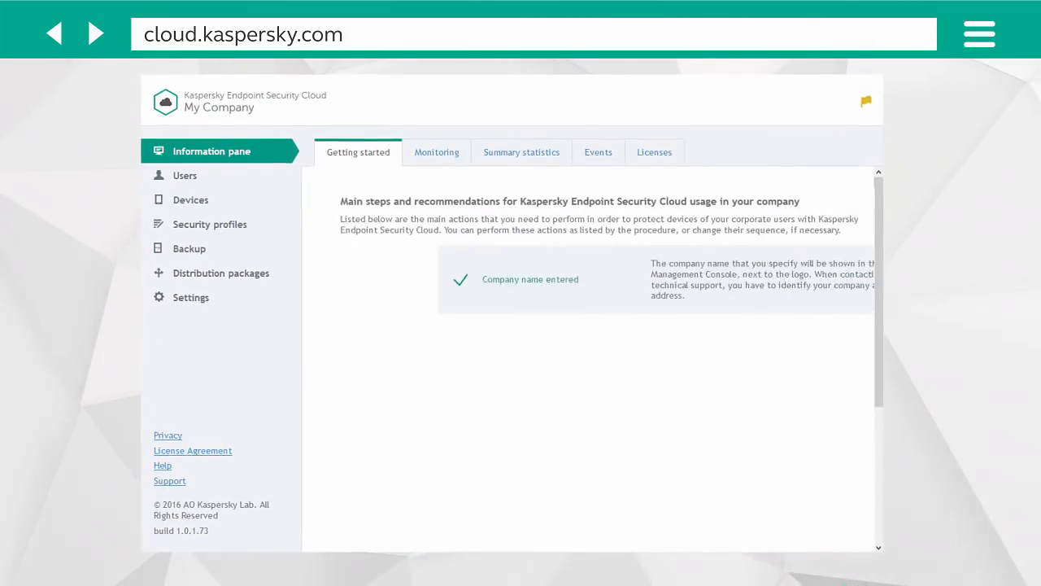